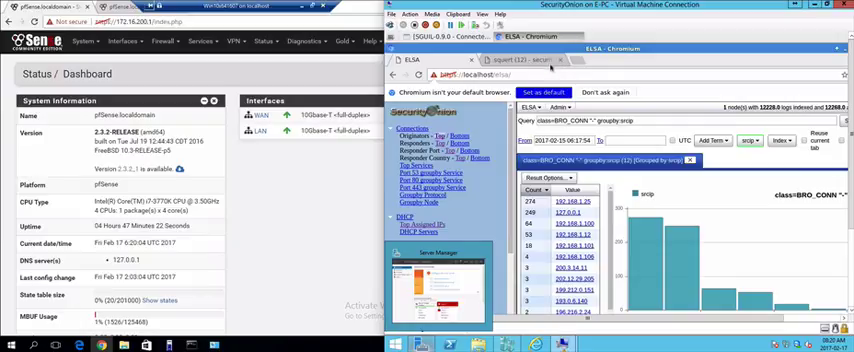
# - Bring up Squert's grouped alert events and expand one alert to show its signature
pyautogui.click(520, 60)
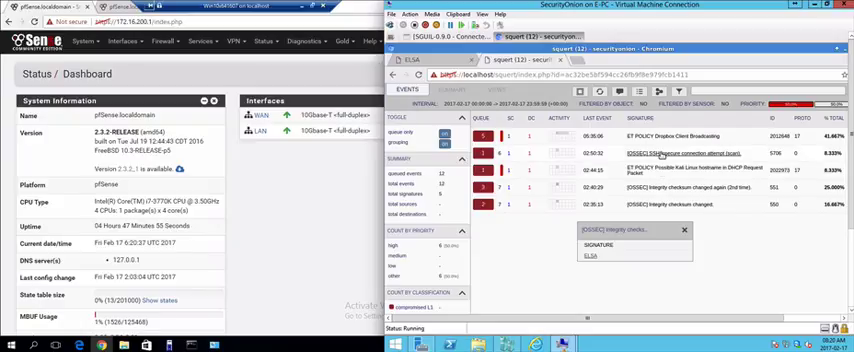
pyautogui.click(660, 136)
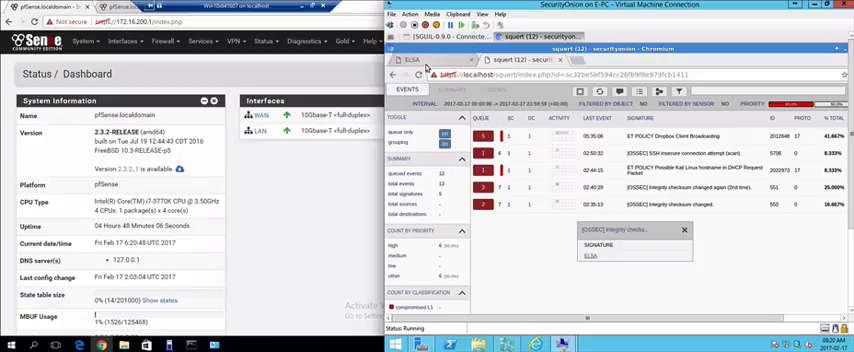
# - Run the class=BRO_CONN groupby query in ELSA to list connections by source IP
pyautogui.click(414, 60)
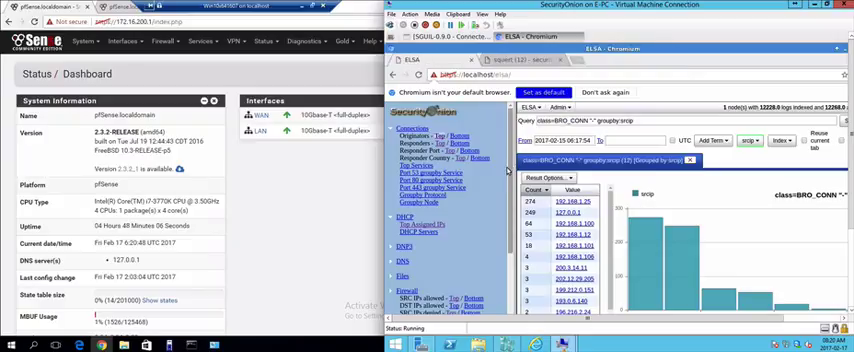
pyautogui.scroll(-3)
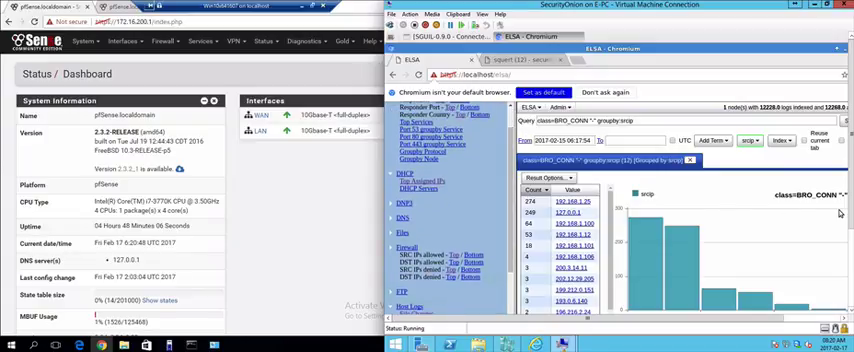
pyautogui.scroll(-3)
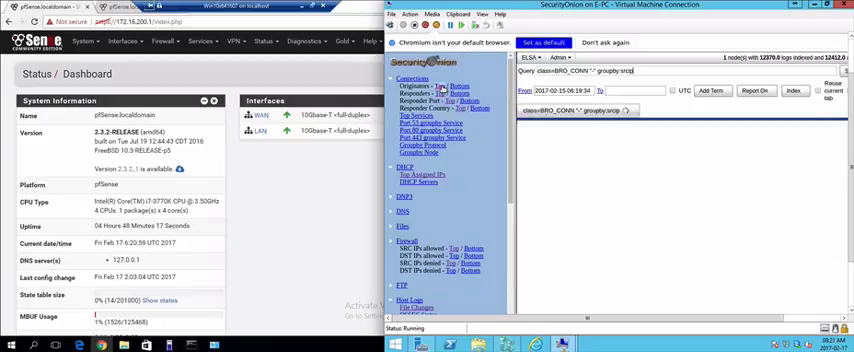
pyautogui.click(748, 92)
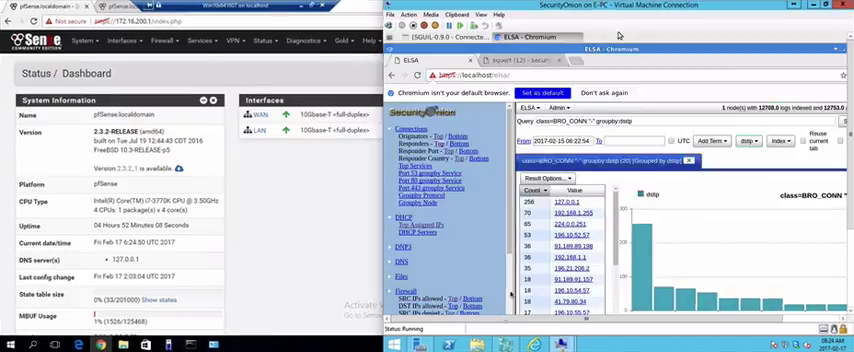
# - Bring the Sguil console forward to review RealTime Events and packet data
pyautogui.click(440, 36)
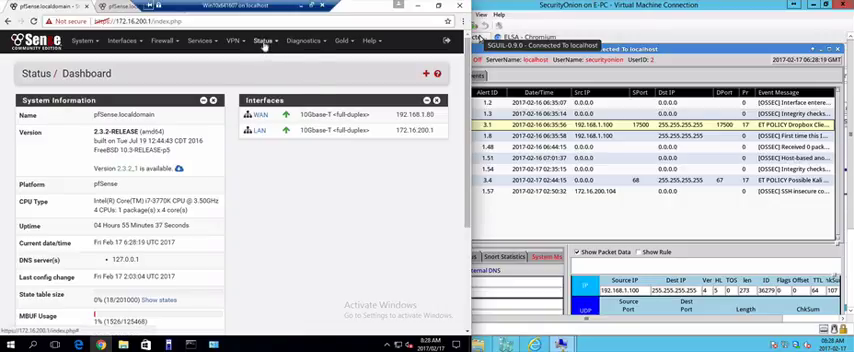
# - Show the pfSense firewall system log's last 50 entries via Status > System Logs
pyautogui.click(264, 40)
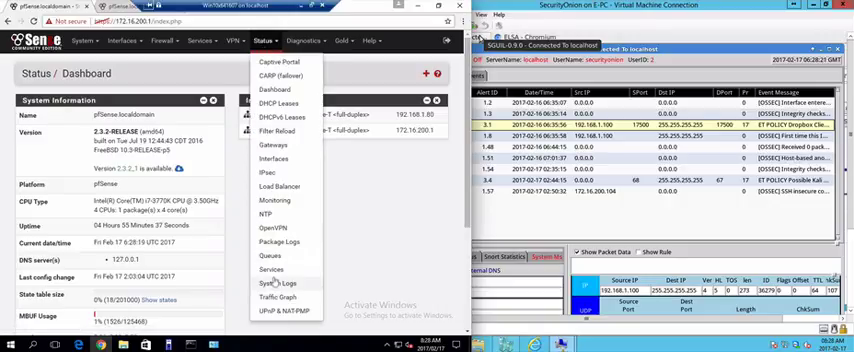
pyautogui.click(284, 284)
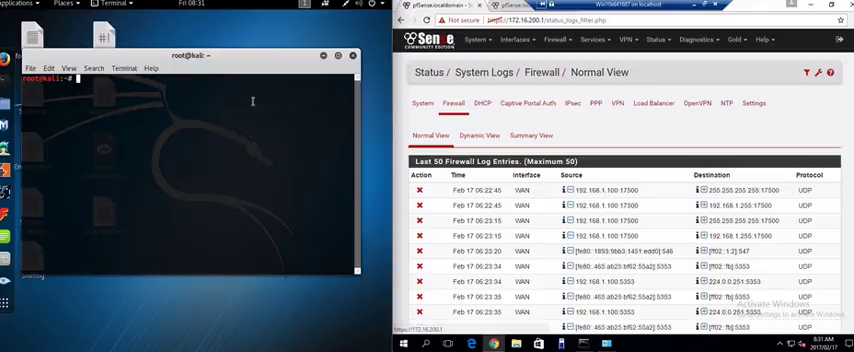
# - List interfaces with ifconfig, then start an nmap scan of the local host from Kali's real IP
pyautogui.write('ifco')
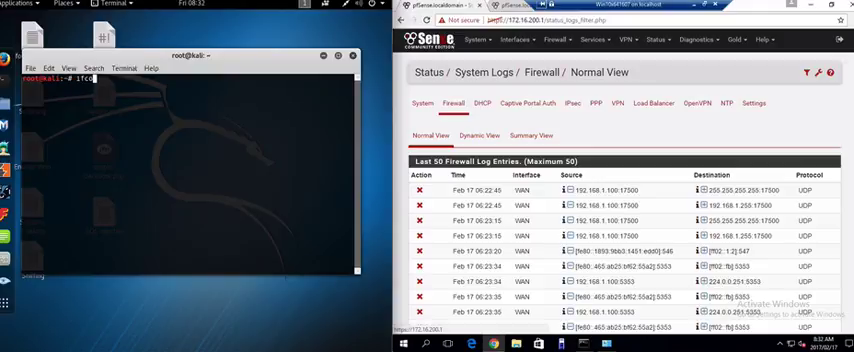
pyautogui.press('Return')
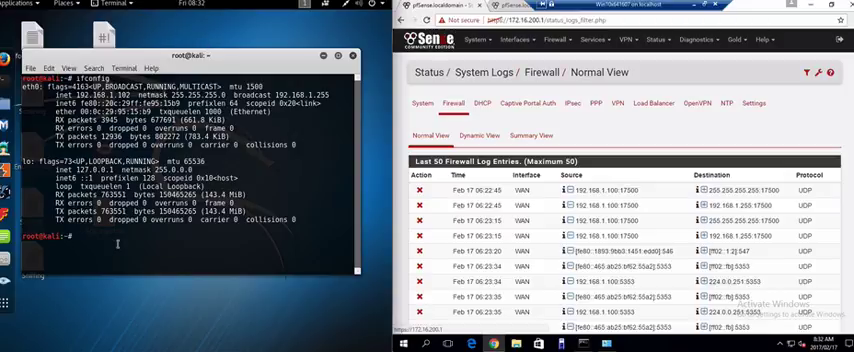
pyautogui.write('nmap')
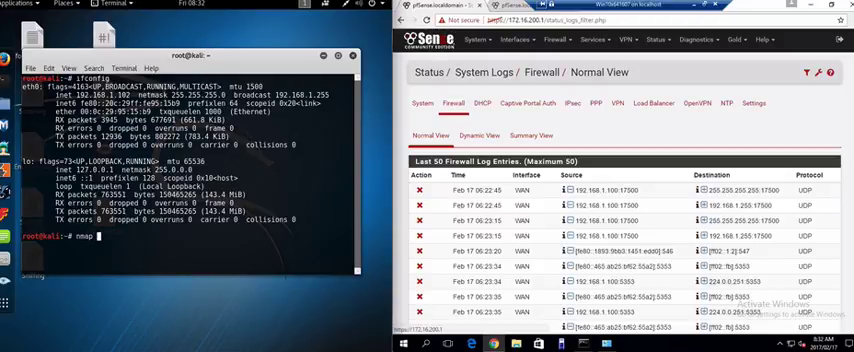
pyautogui.write('192.168.1.0')
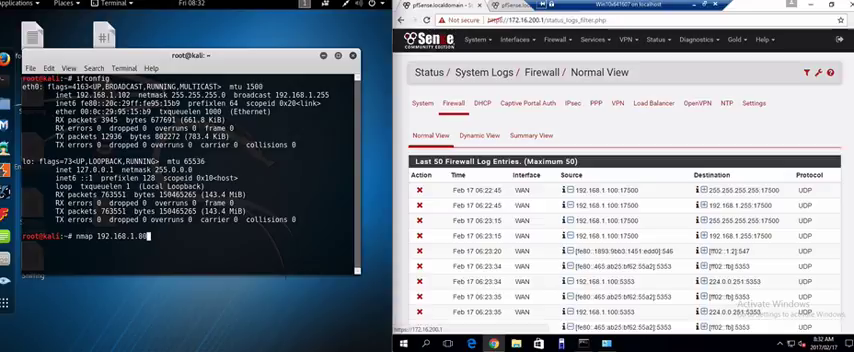
pyautogui.press('Return')
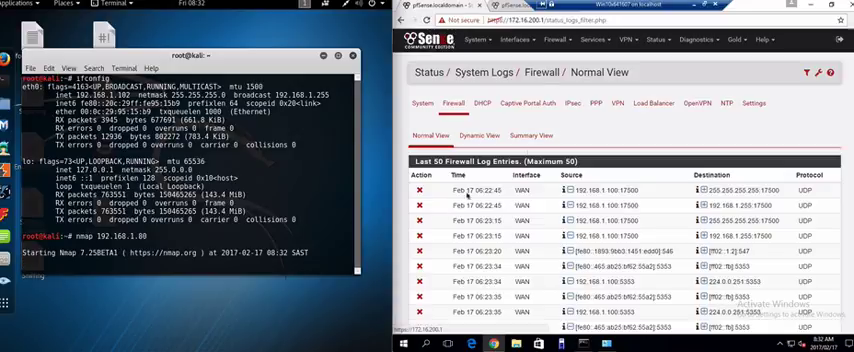
# - Switch the firewall log to Dynamic View to watch the blocked scan traffic to 192.168.1.80
pyautogui.click(482, 136)
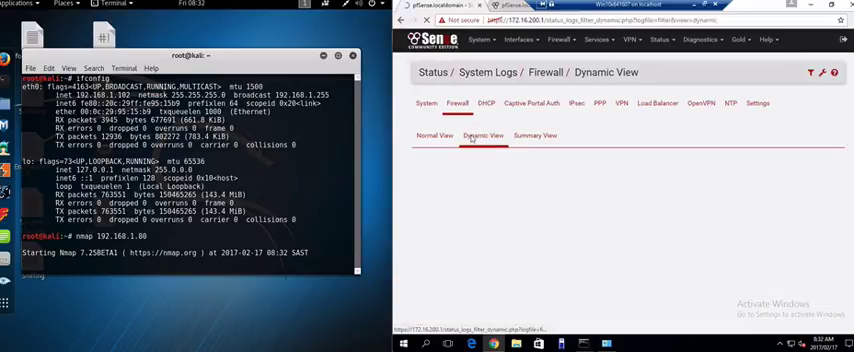
pyautogui.click(484, 136)
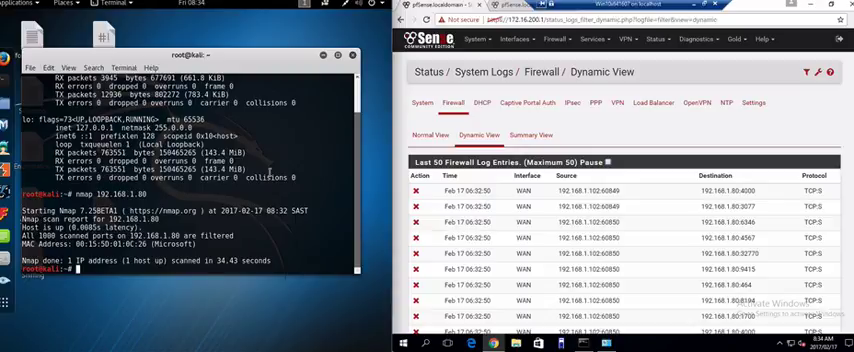
# - Run a spoofed-source scan: nmap -T4 -A -e eth0 -S 192.168.1.199 192.168.1.80
pyautogui.write('ifconfig')
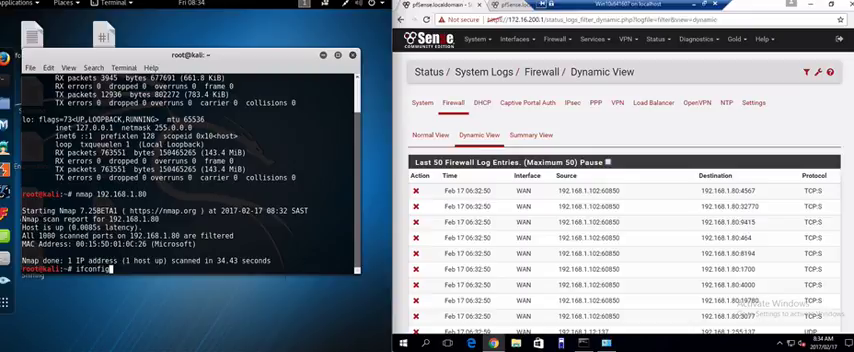
pyautogui.write('nmap -T4 -A -e eth0 -S 192.168.1.199 192.168.1.80')
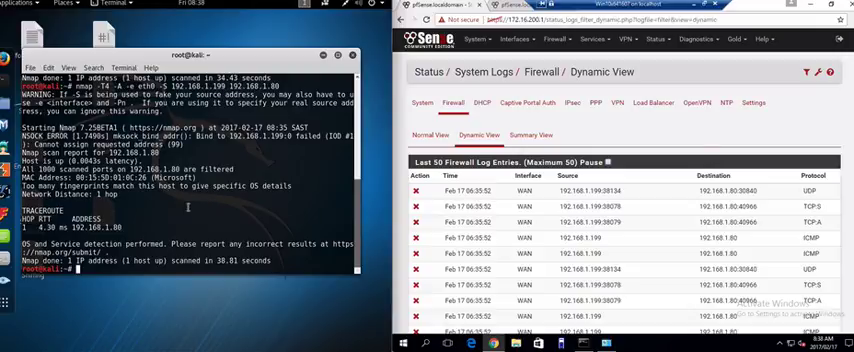
# - Install Tor with apt install tor and run proxychains to show its usage
pyautogui.write('tor')
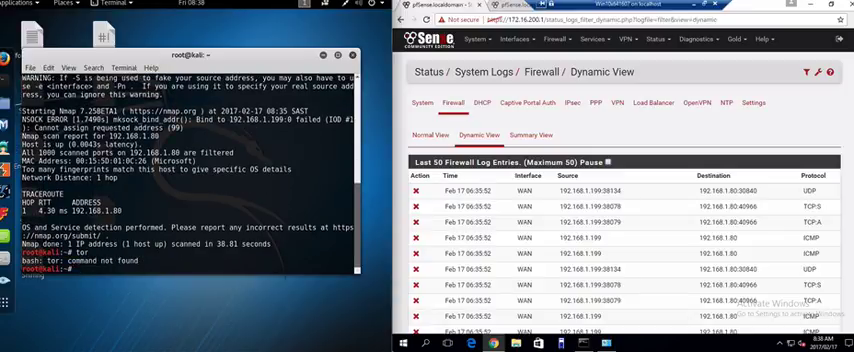
pyautogui.write('apt-get')
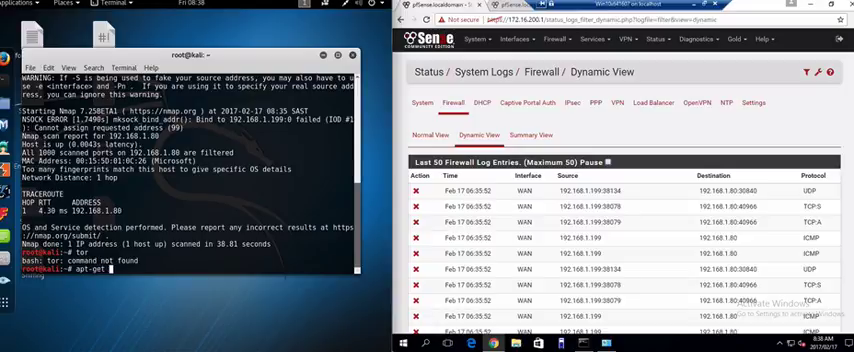
pyautogui.write('install tor')
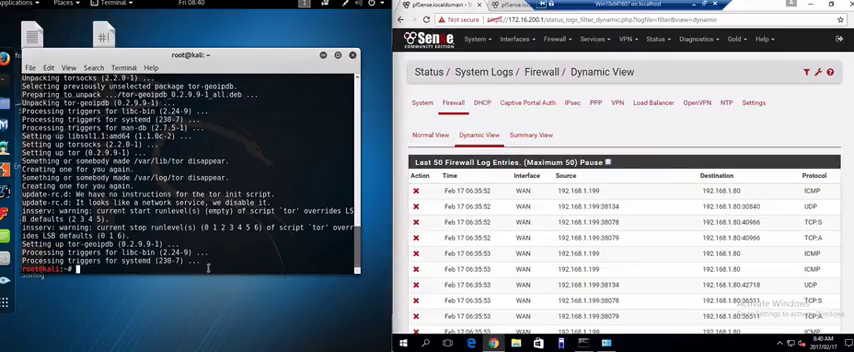
pyautogui.write('pr')
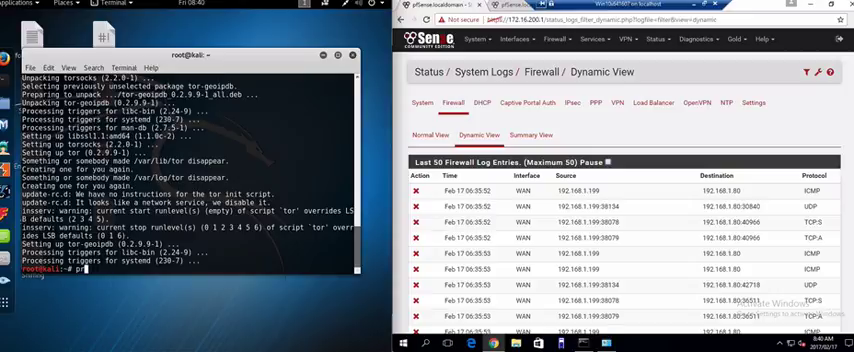
pyautogui.write('proxychains')
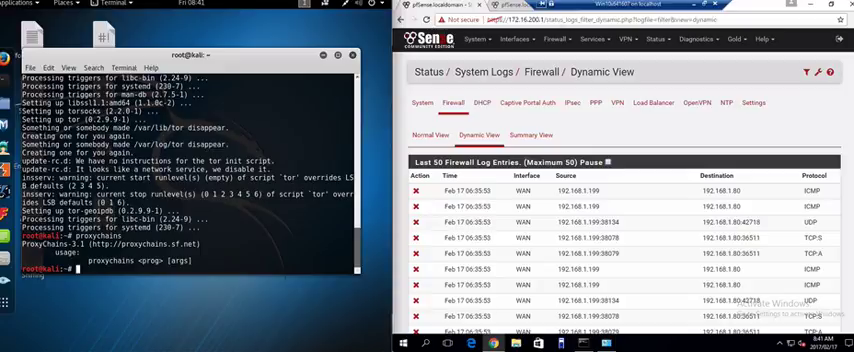
# - Start tor until Bootstrapped 100% and split the terminal for a second shell
pyautogui.write('to')
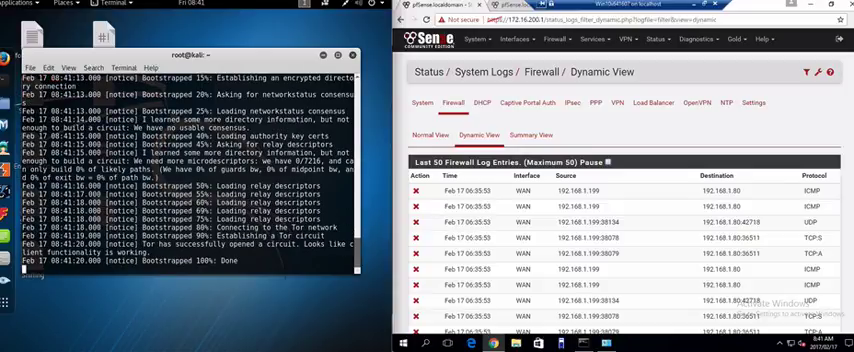
pyautogui.rightClick(50, 28)
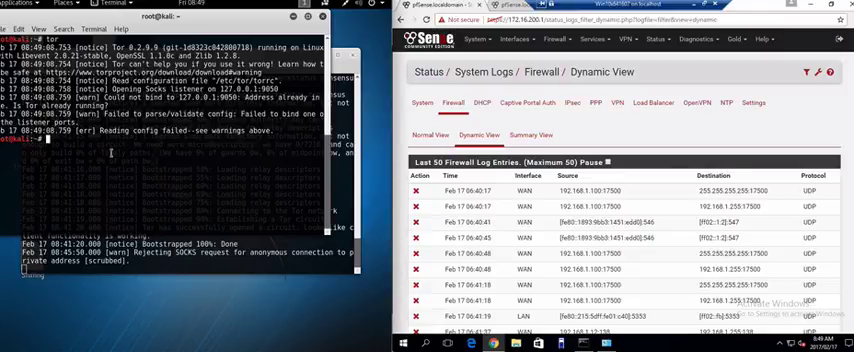
# - Run proxychains nmap -sT -Pn -n 192.168.1.80 through the local Tor proxy
pyautogui.write('proxychains nmap -sT -Pn -n 192.168.1.80')
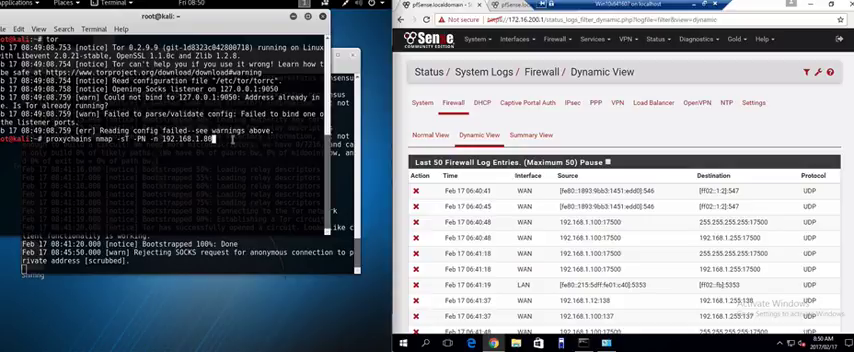
pyautogui.press('Return')
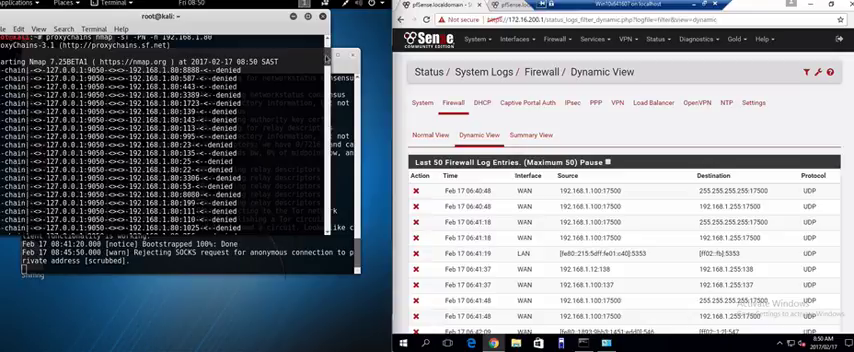
# - Scroll the pfSense Dynamic View firewall log to confirm the Tor-routed scan left no entries
pyautogui.scroll(-3)
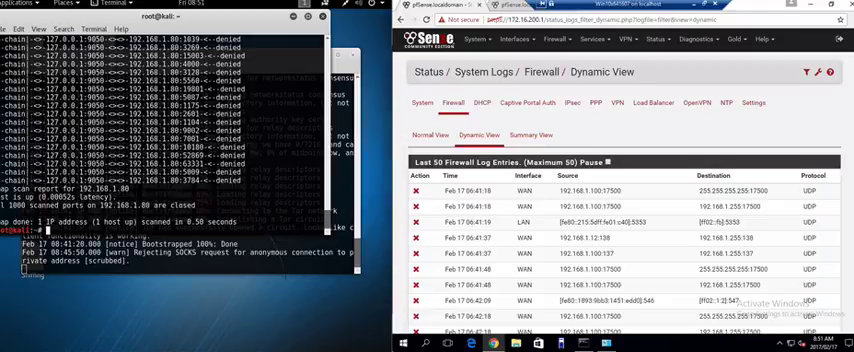
pyautogui.scroll(-3)
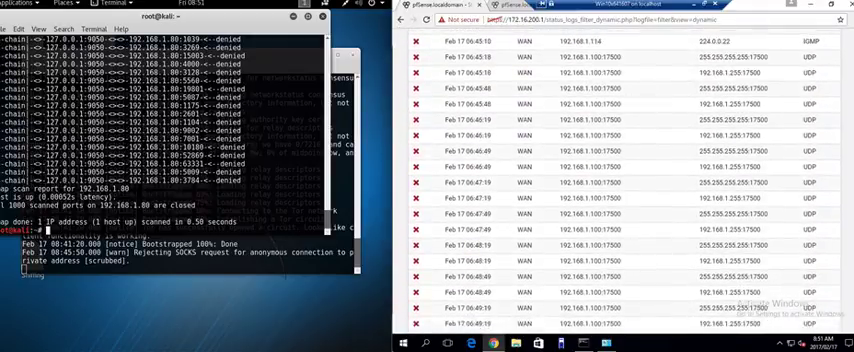